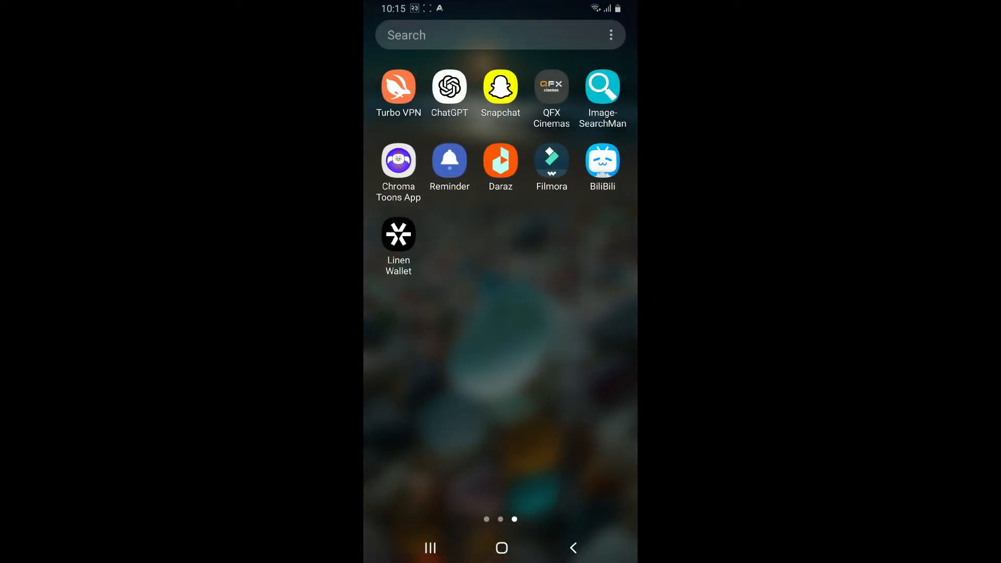
# - Launch Filmora from the app drawer and reach its home screen
pyautogui.click(552, 160)
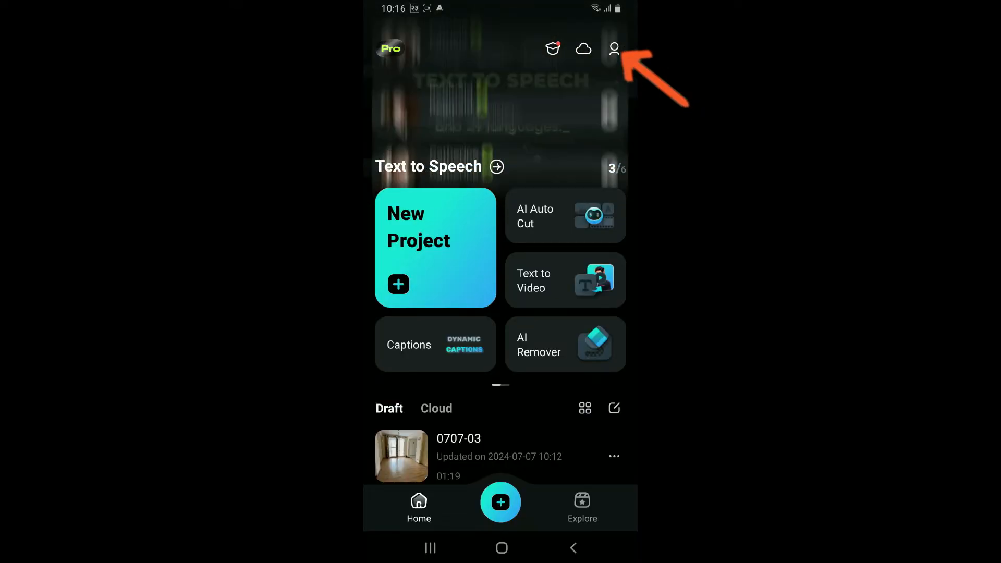
# - Reach the Wondershare email sign-in screen via the profile icon and Member Center
pyautogui.click(613, 48)
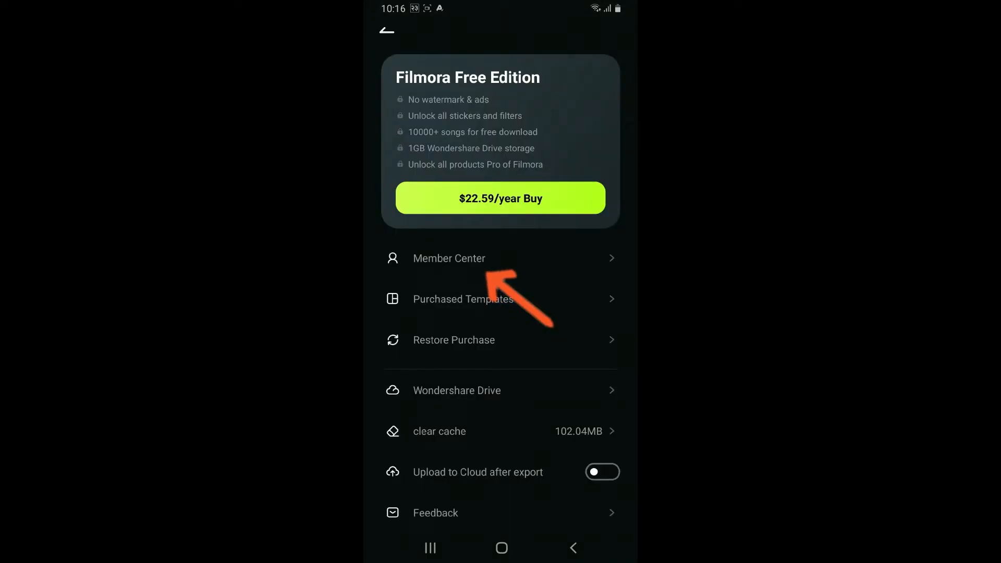
pyautogui.click(449, 259)
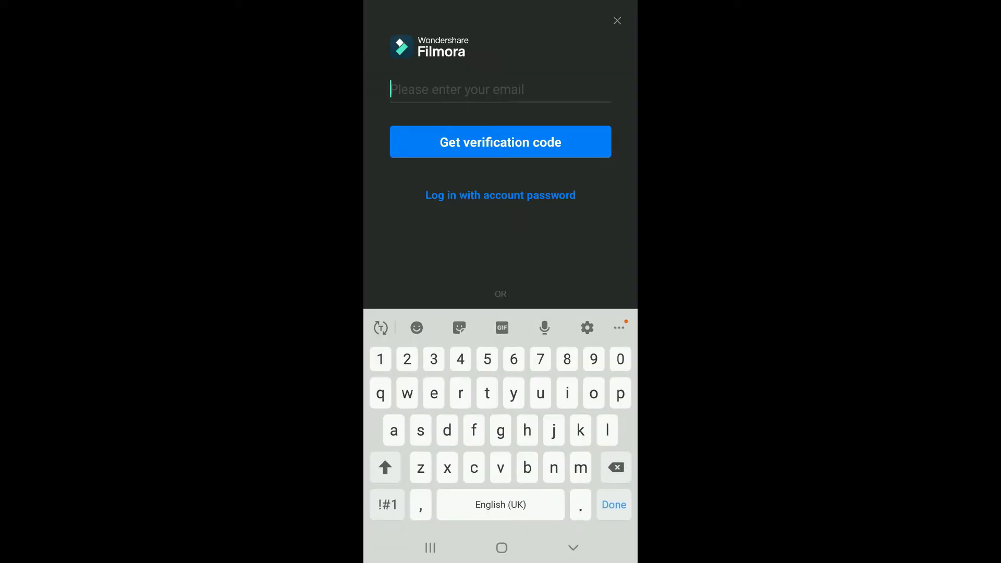
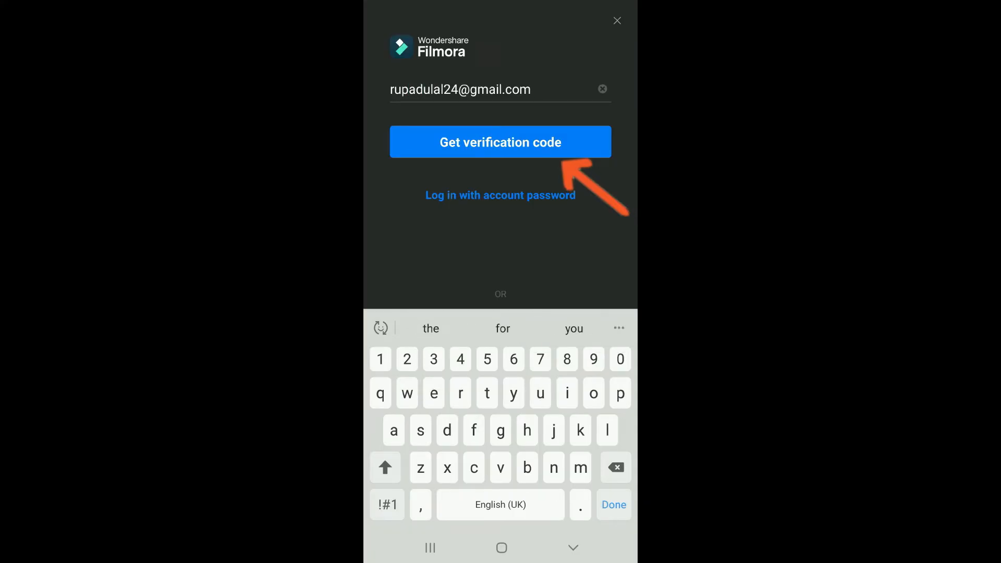
# - Enter the account email, request a verification code, and switch away to check mail
pyautogui.click(501, 142)
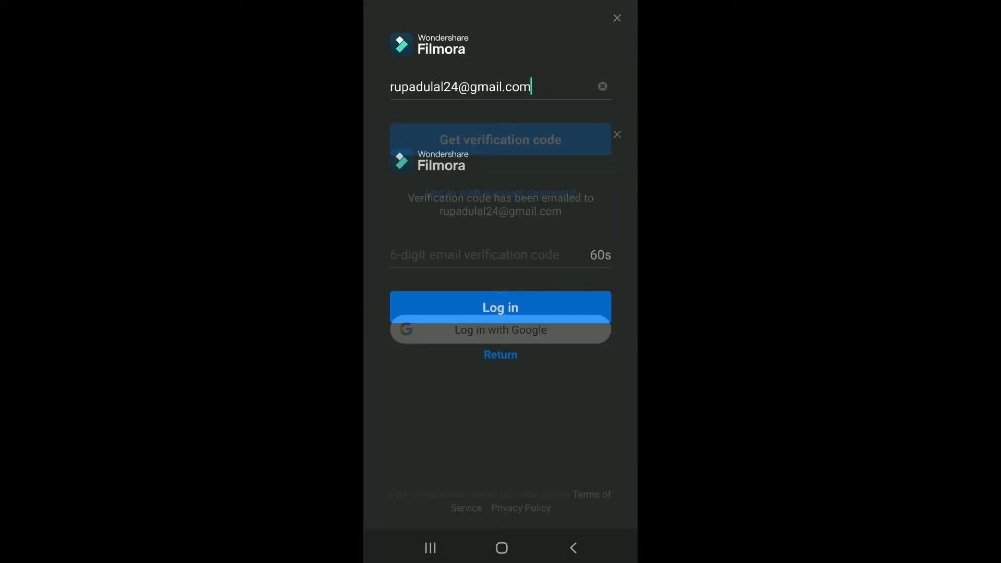
pyautogui.click(501, 139)
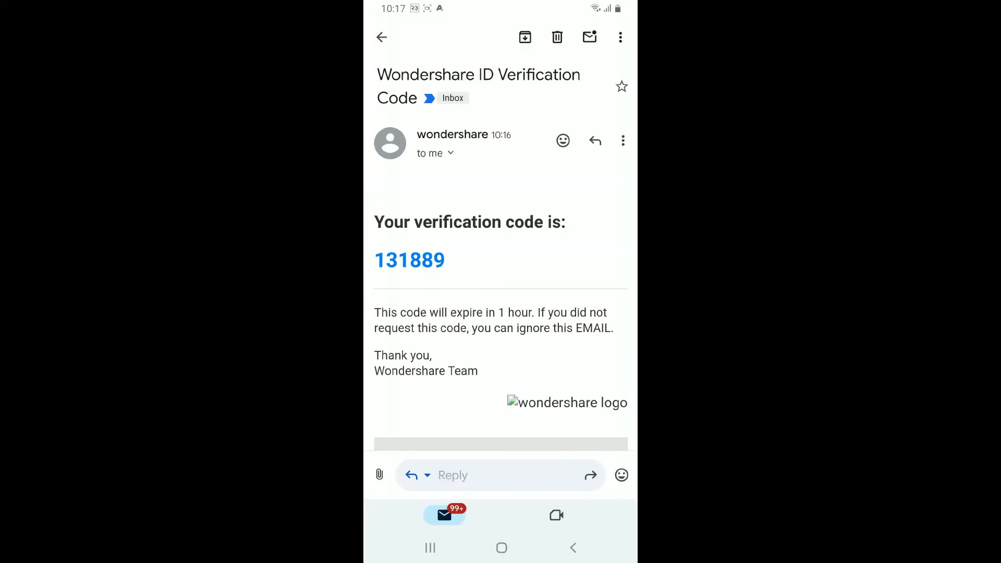
pyautogui.doubleClick(409, 261)
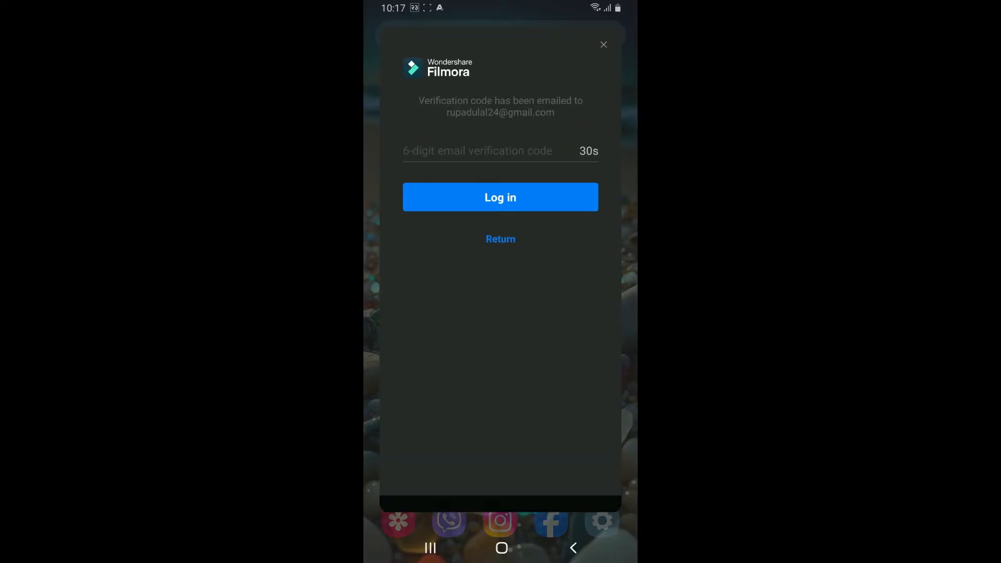
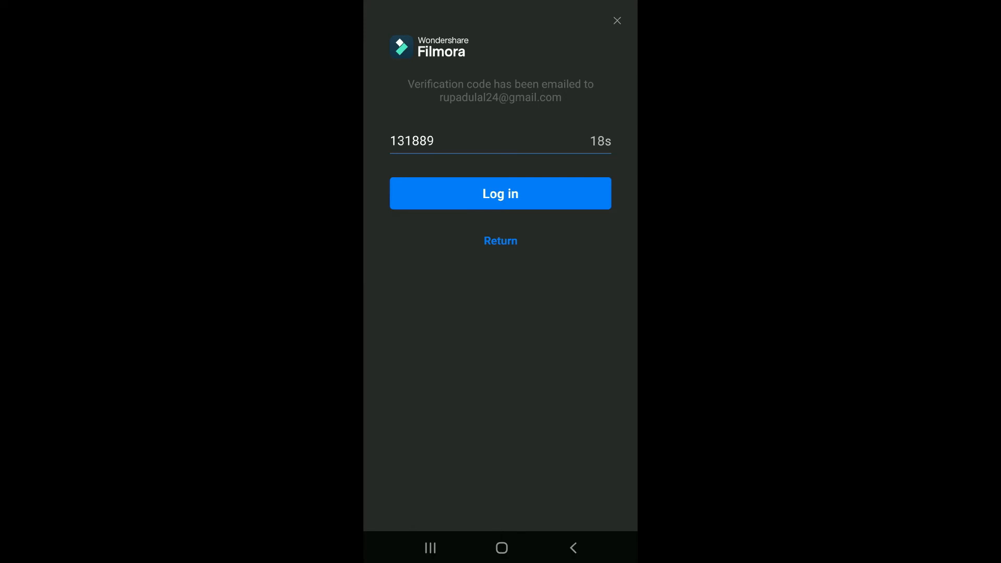
pyautogui.click(501, 194)
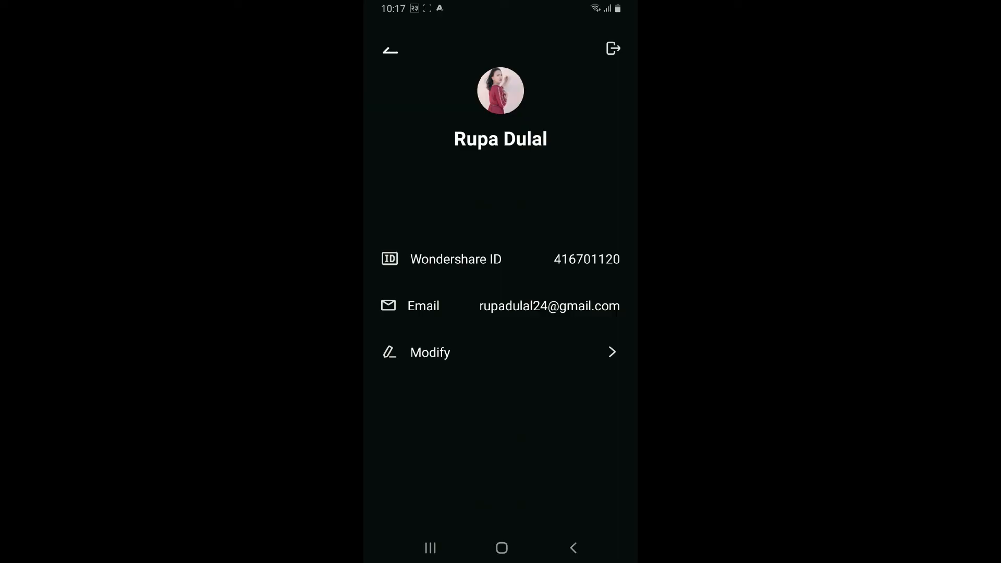
# - Back out of the profile and settings pages to the Android home screen
pyautogui.click(390, 50)
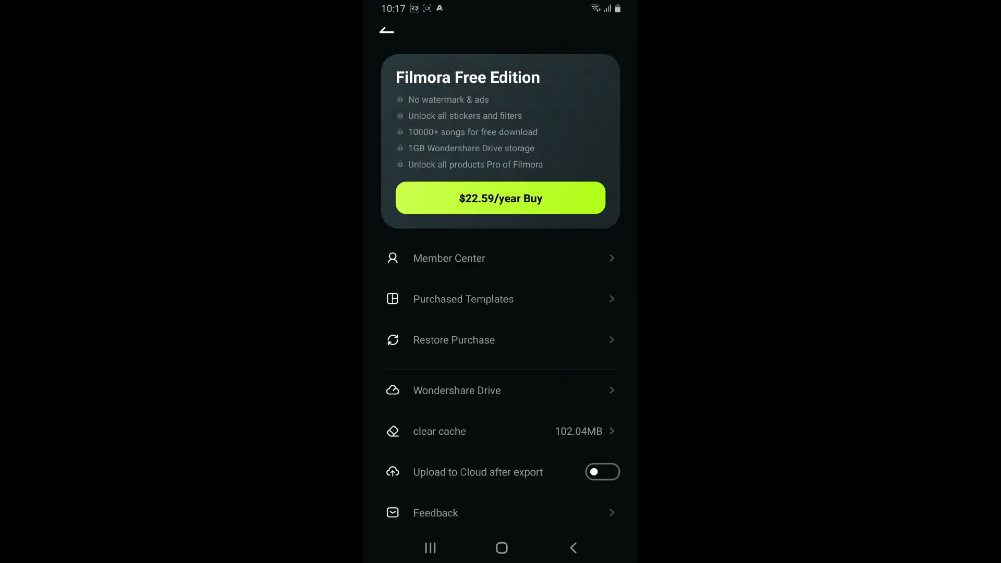
pyautogui.click(386, 30)
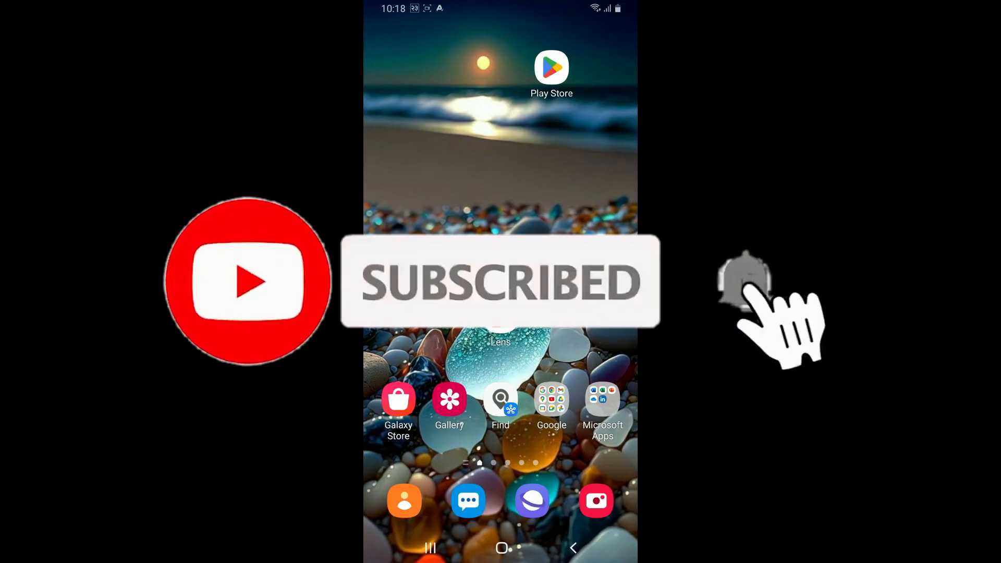
pyautogui.click(745, 281)
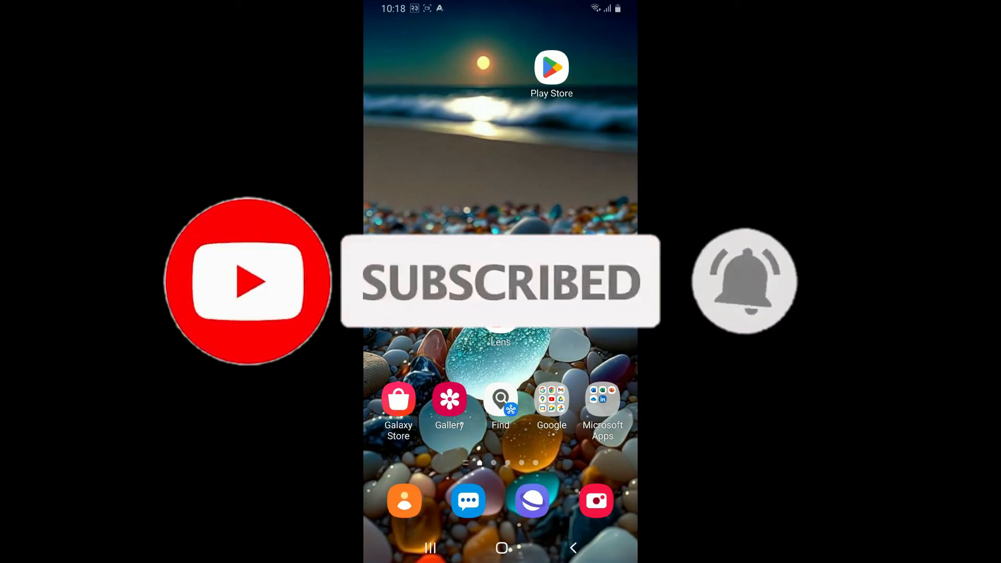